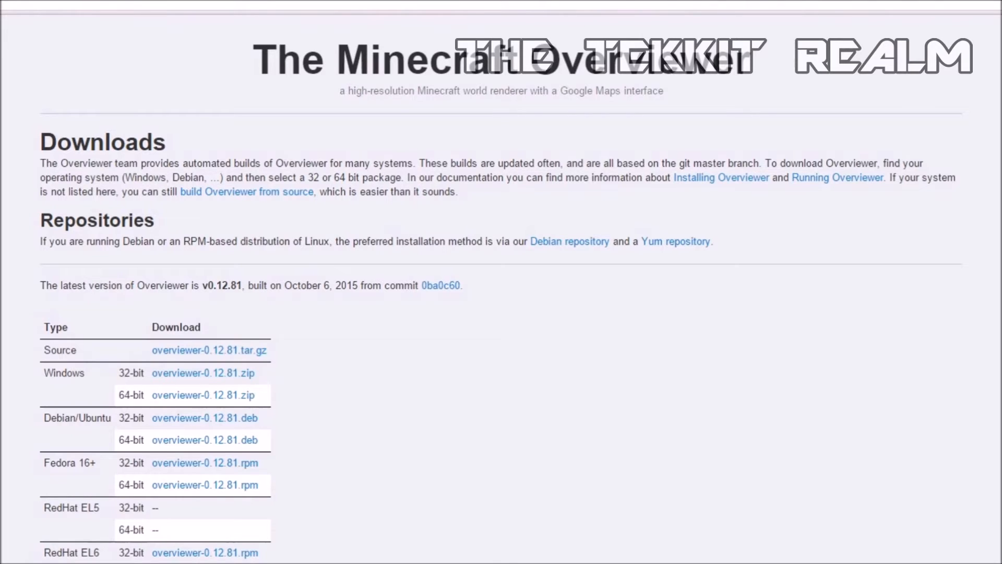
pyautogui.moveTo(202, 373)
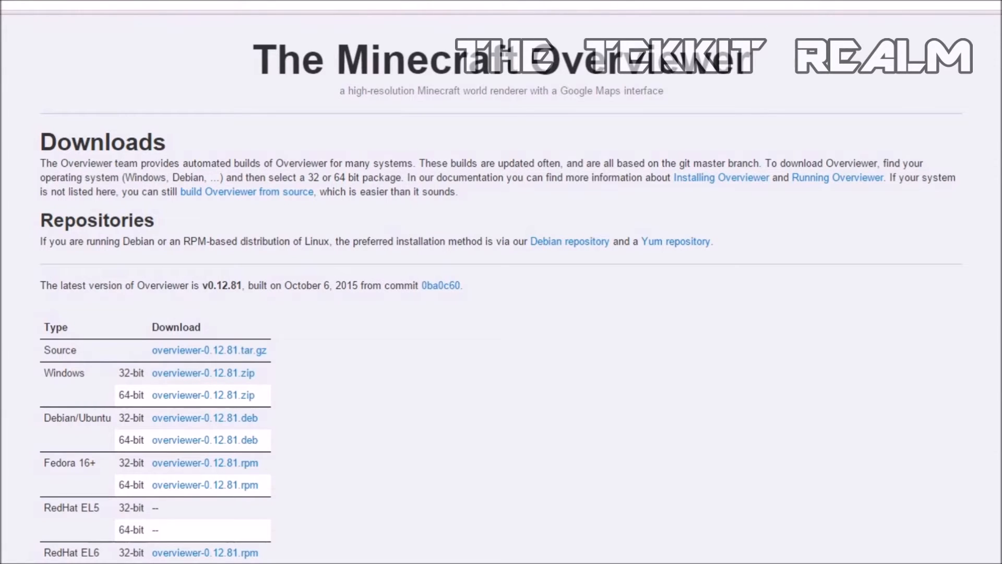
pyautogui.moveTo(203, 395)
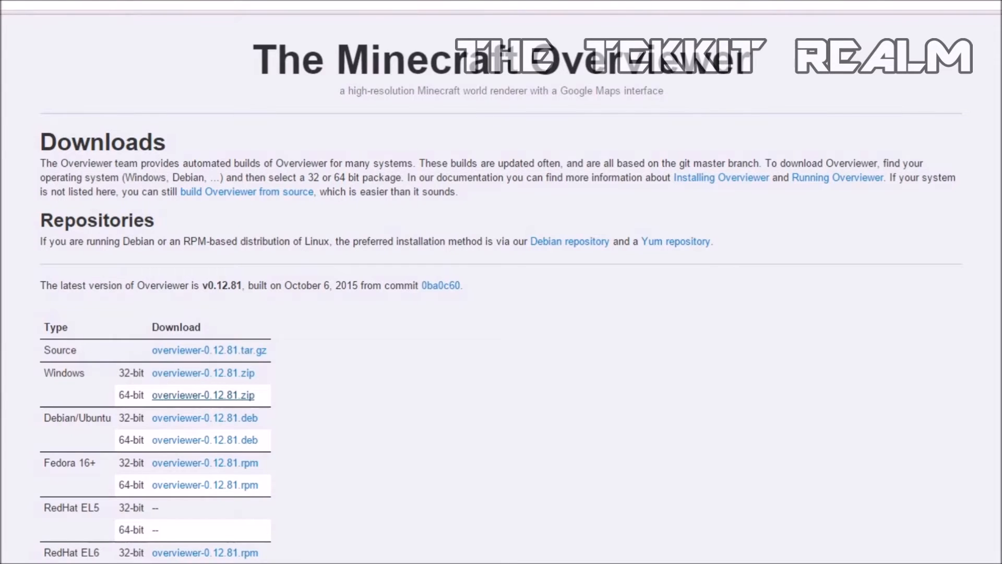
# Step: Download the Windows 64-bit overviewer-0.12.81.zip package
pyautogui.click(202, 395)
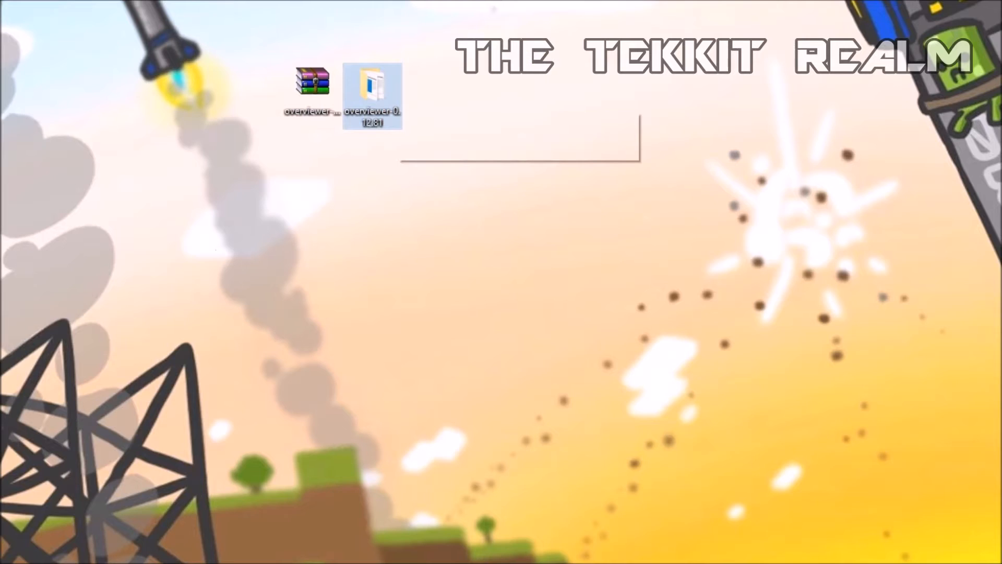
pyautogui.moveTo(372, 92)
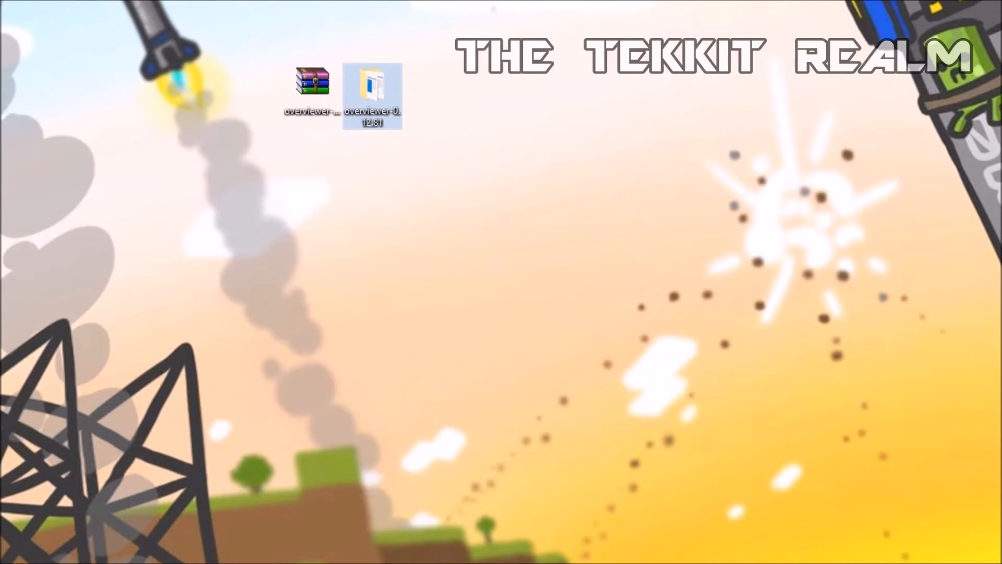
# Step: Open the overviewer-0.12.81 folder and copy its address as text
pyautogui.doubleClick(372, 86)
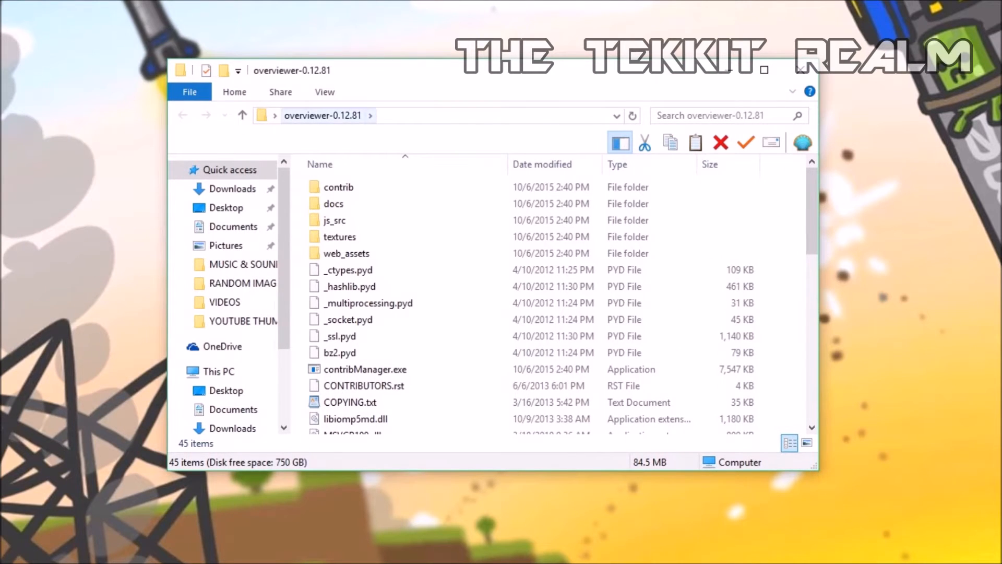
pyautogui.rightClick(347, 116)
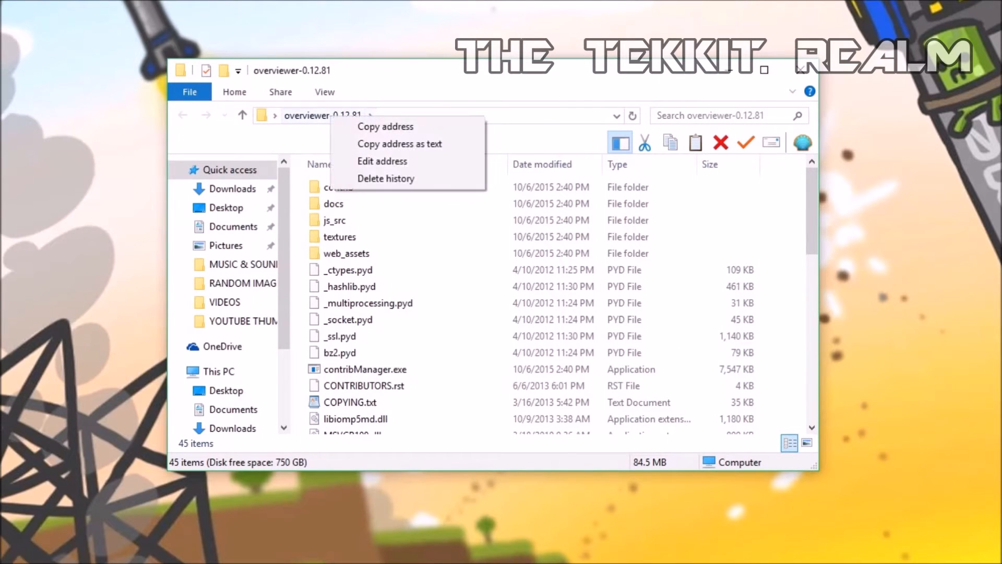
pyautogui.moveTo(399, 144)
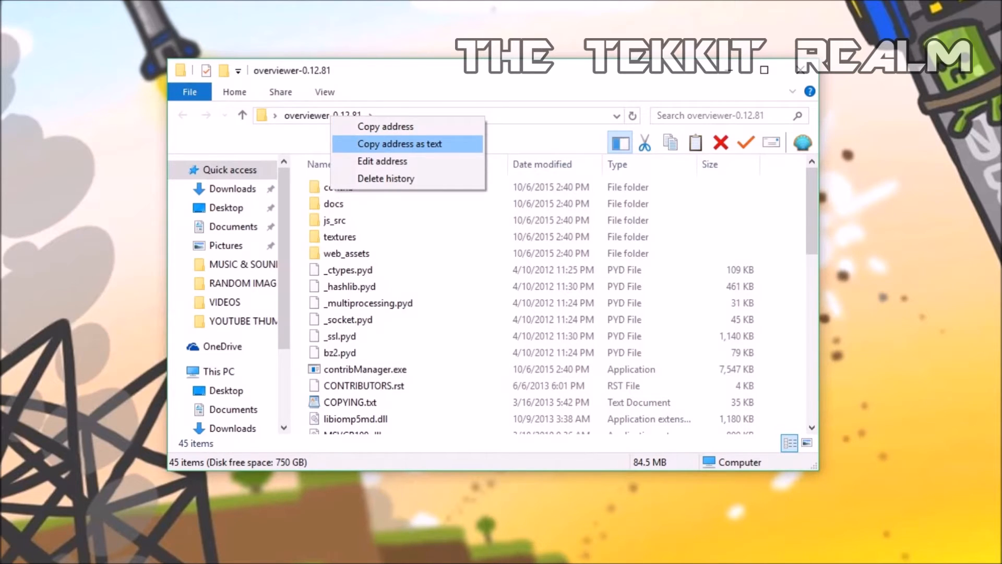
pyautogui.click(401, 143)
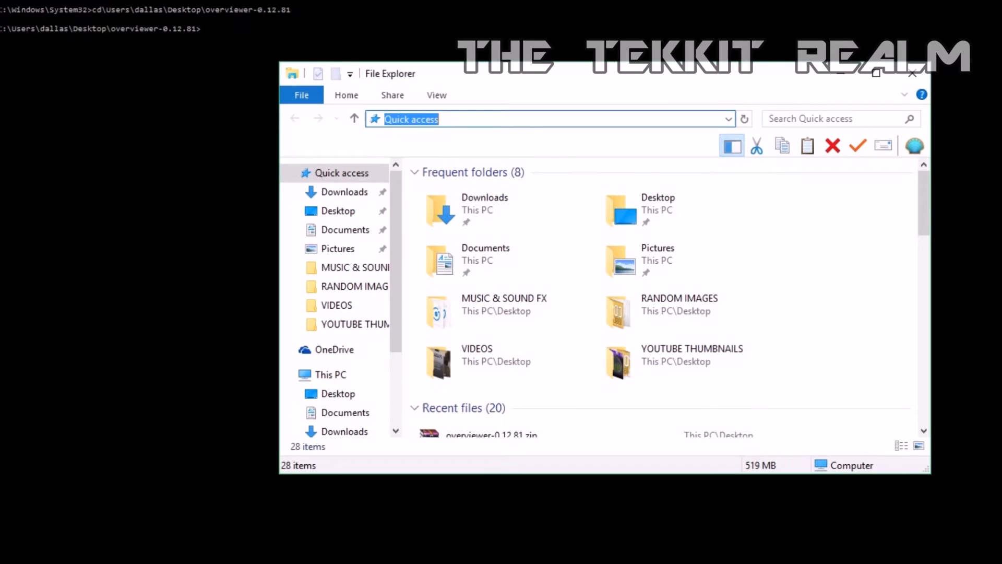
# Step: Go to %appdata% and browse through .minecraft and saves to TheTekkitRealm Theme Park
pyautogui.write('%appda')
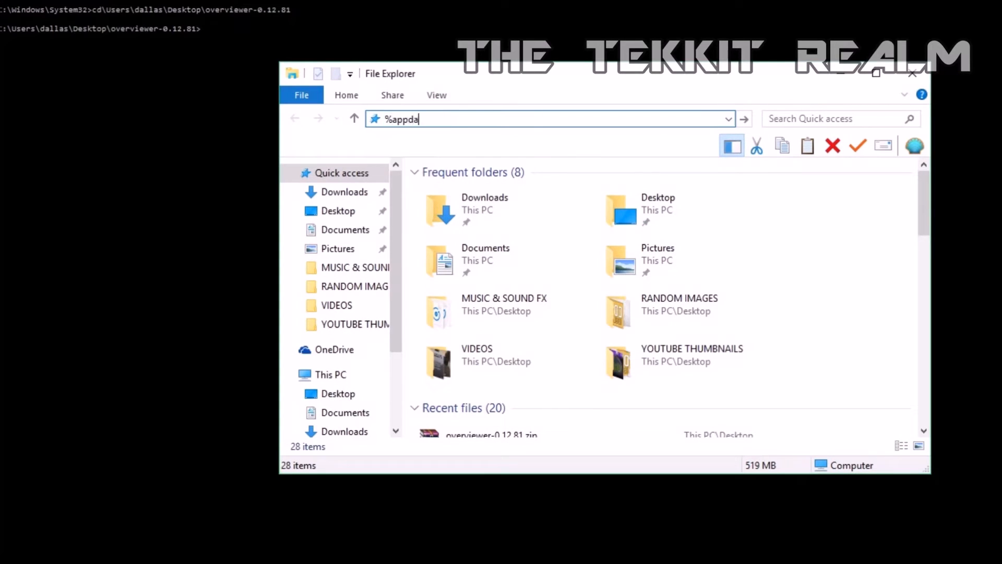
pyautogui.press('Enter')
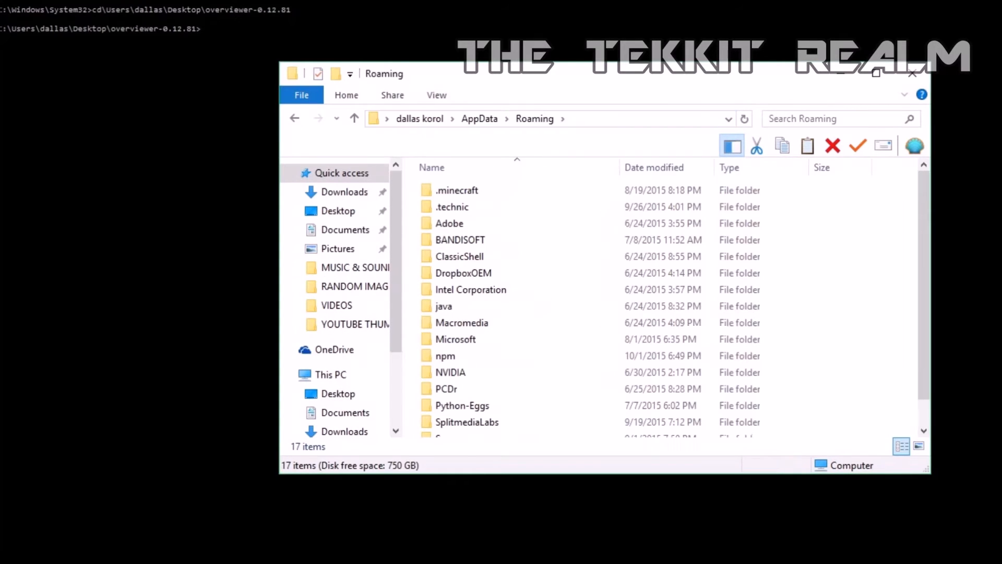
pyautogui.click(460, 257)
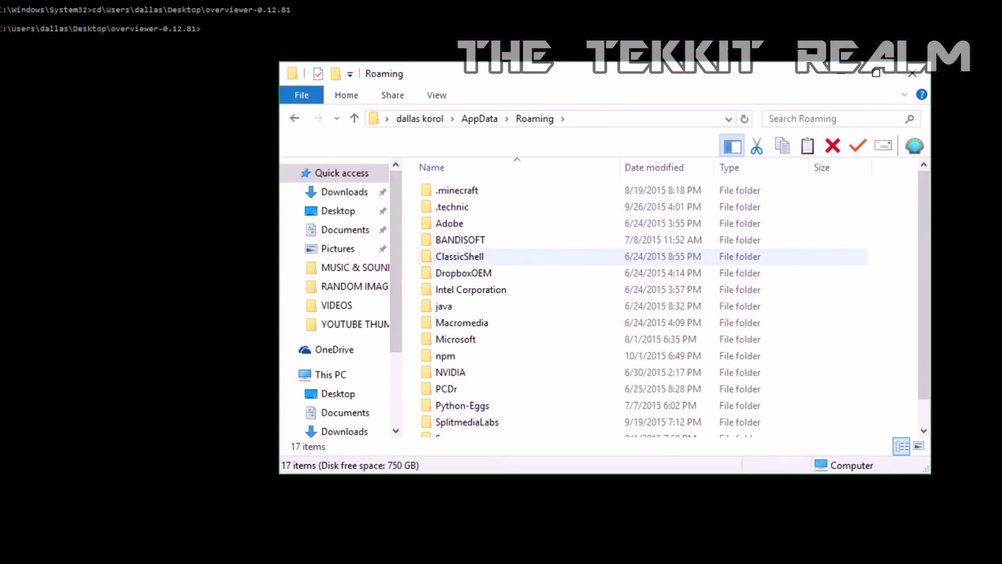
pyautogui.doubleClick(457, 190)
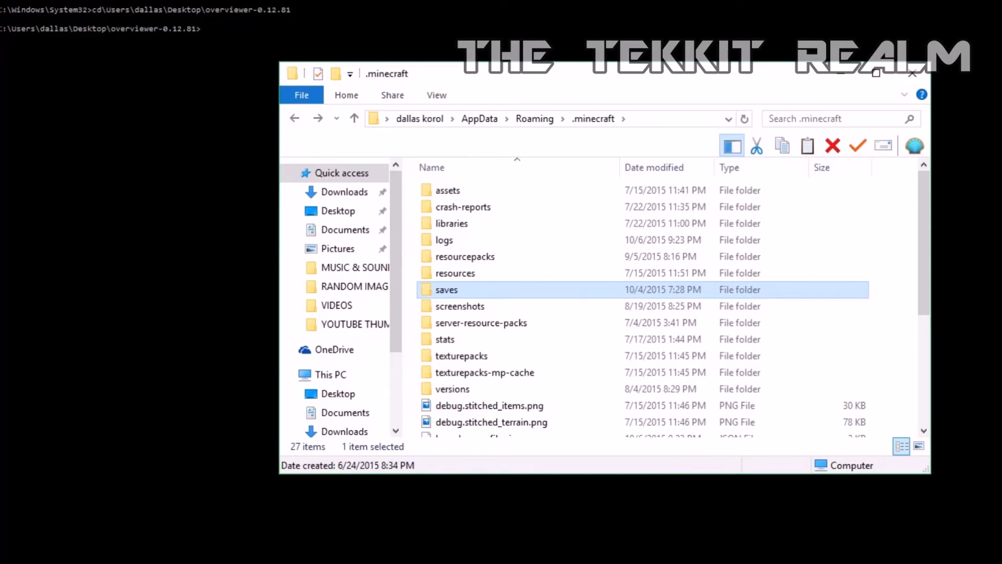
pyautogui.doubleClick(447, 290)
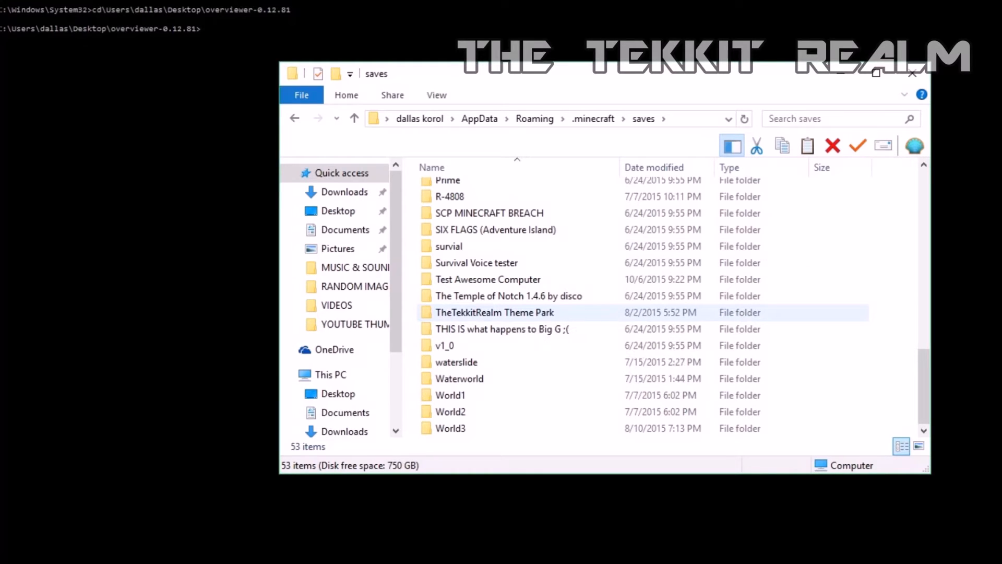
pyautogui.rightClick(494, 312)
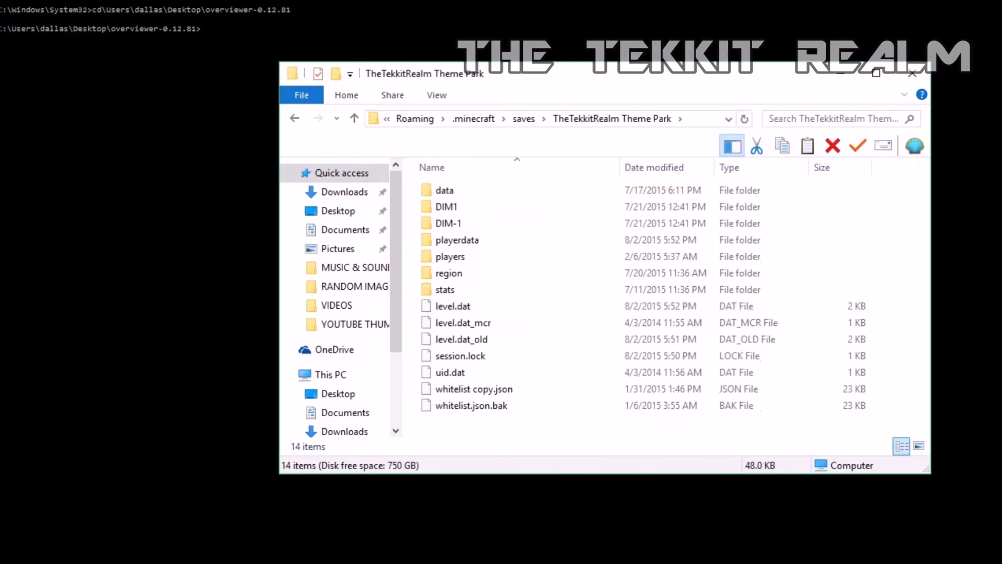
# Step: Copy the TheTekkitRealm Theme Park folder's address as text
pyautogui.rightClick(744, 118)
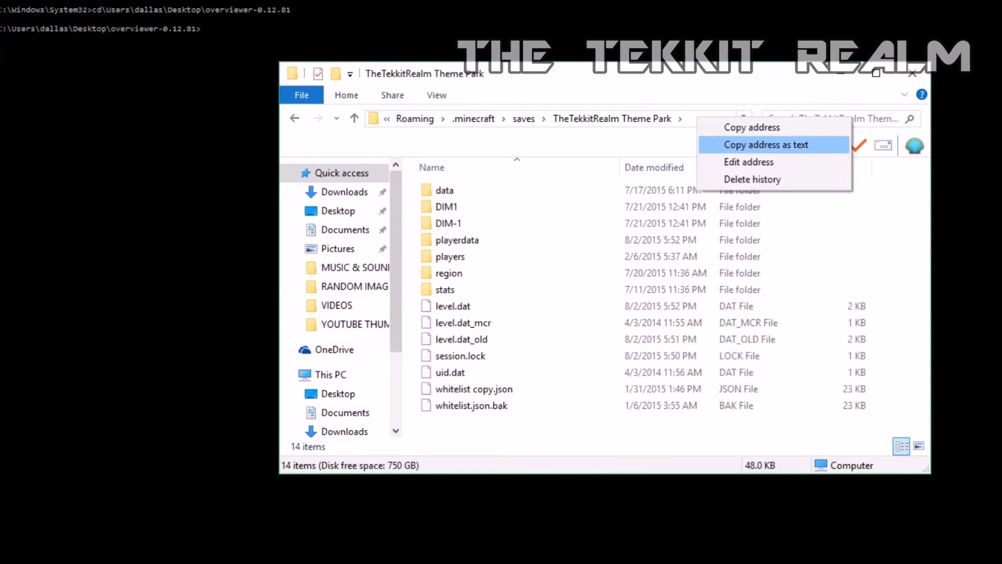
pyautogui.click(766, 144)
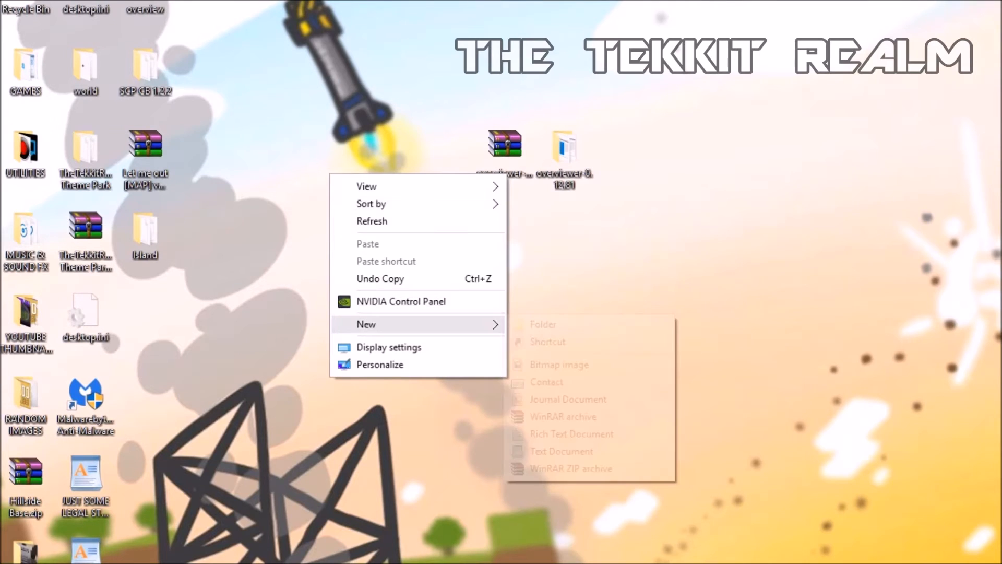
# Step: Start a new folder on the desktop for the map output
pyautogui.click(543, 324)
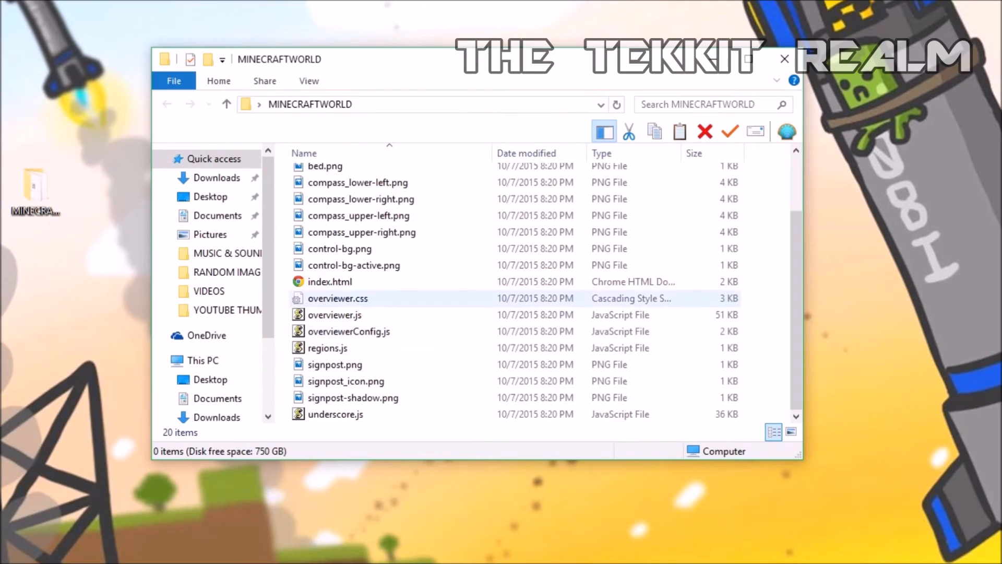
pyautogui.moveTo(330, 281)
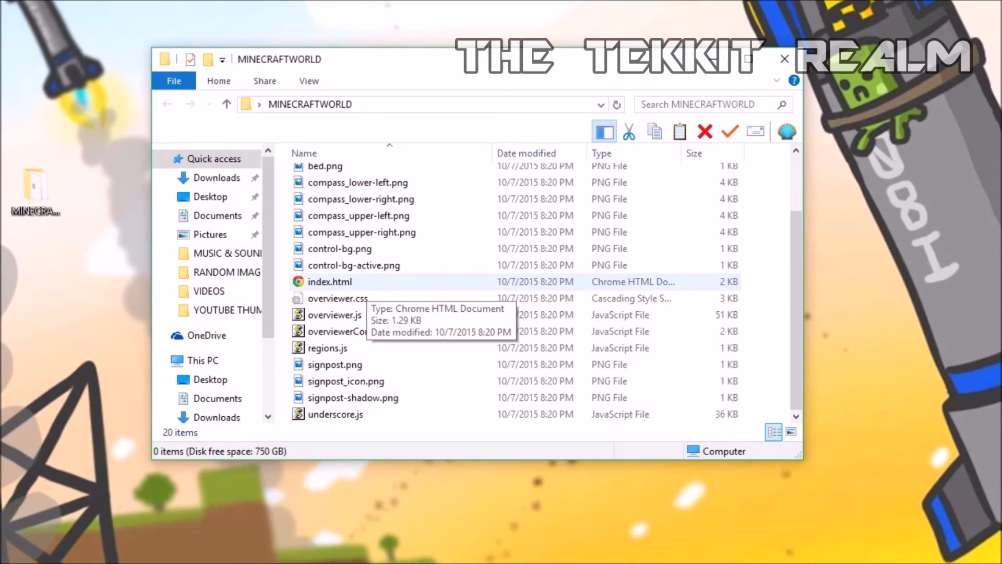
# Step: Open index.html from MINECRAFTWORLD to view the rendered Theme Park map
pyautogui.doubleClick(330, 281)
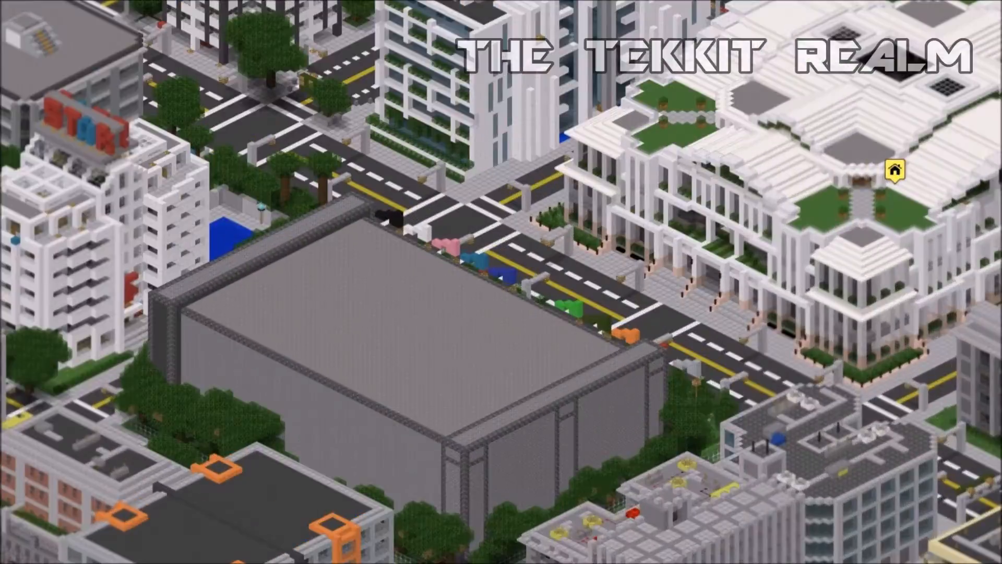